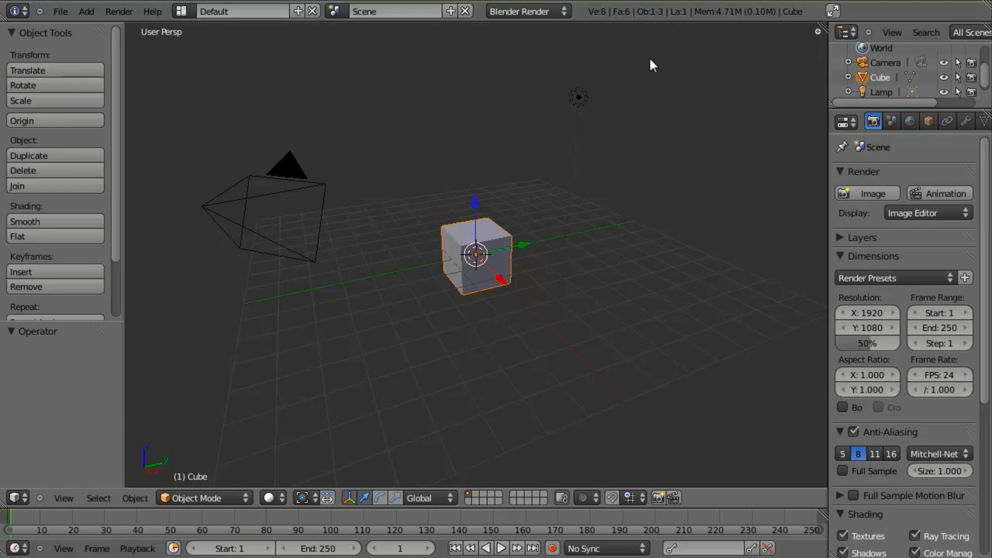
pyautogui.moveTo(611, 171)
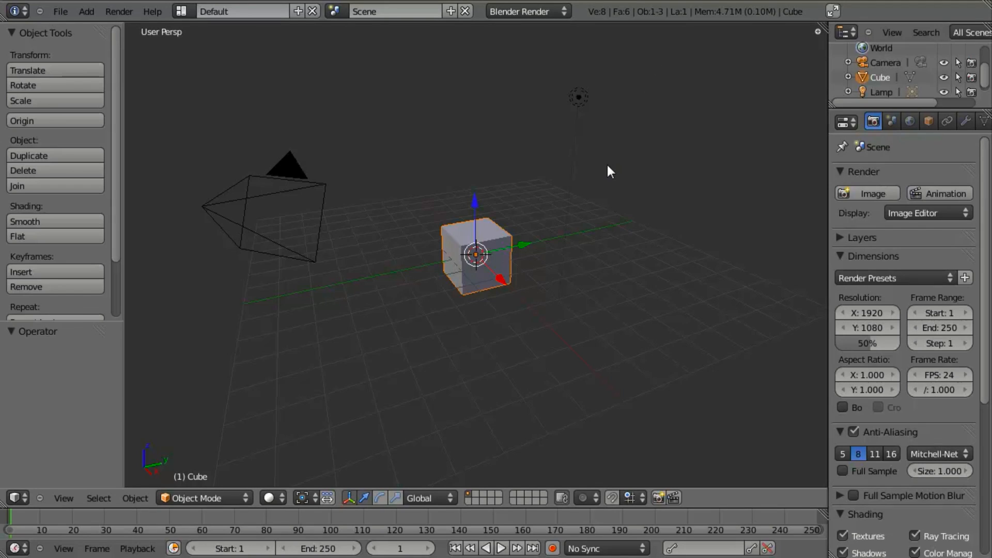
pyautogui.moveTo(513, 274)
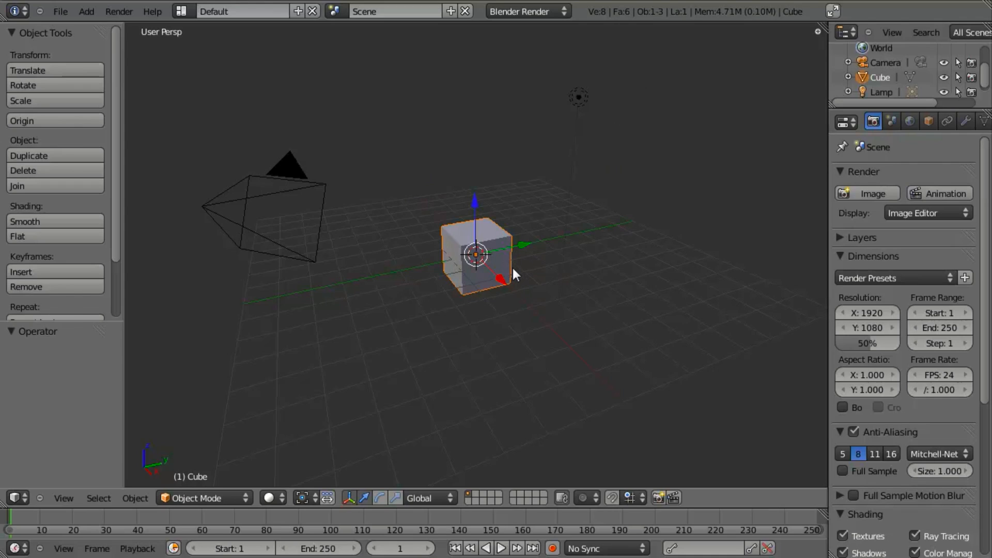
pyautogui.moveTo(460, 277)
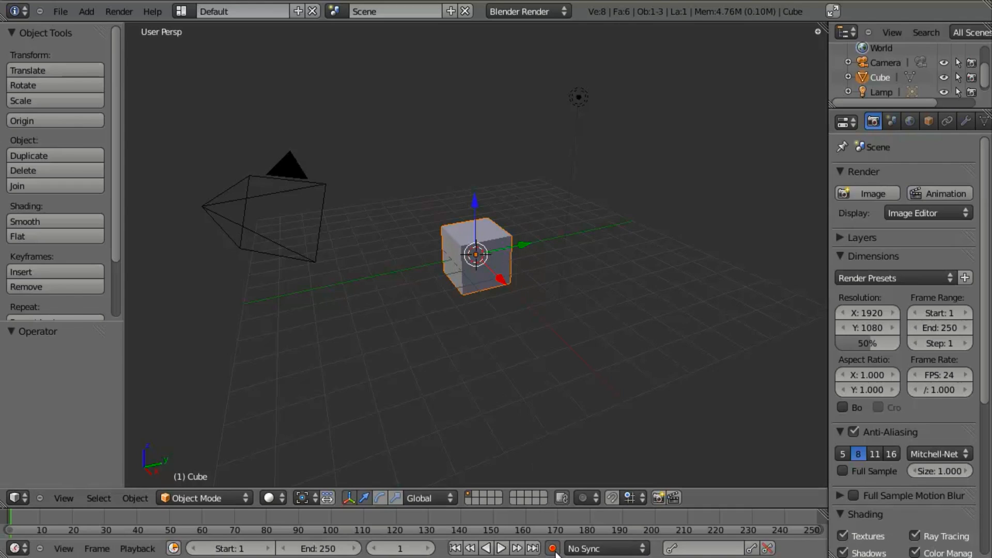
# Step: With auto-keying on, move the cube during playback to record keyframes up to frame 232
pyautogui.click(501, 548)
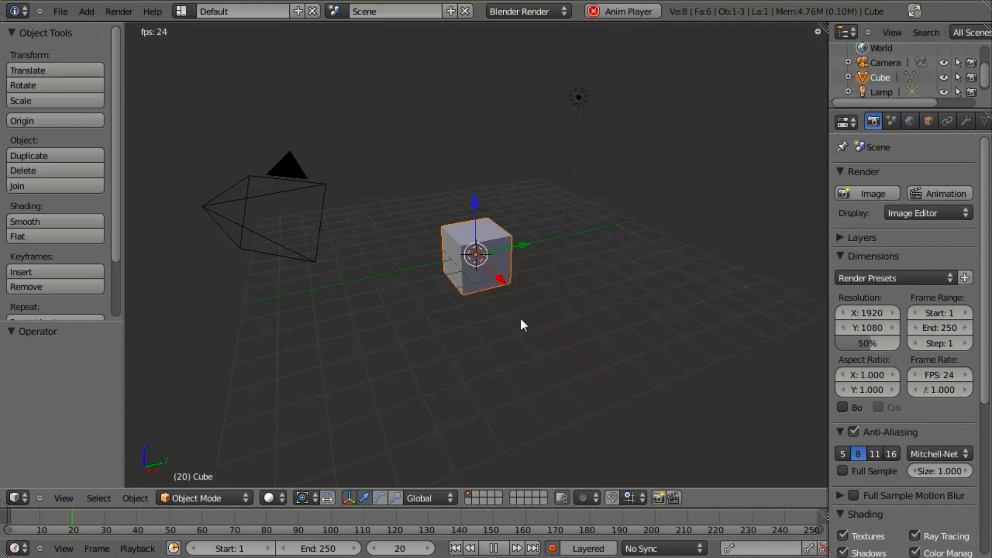
pyautogui.click(455, 548)
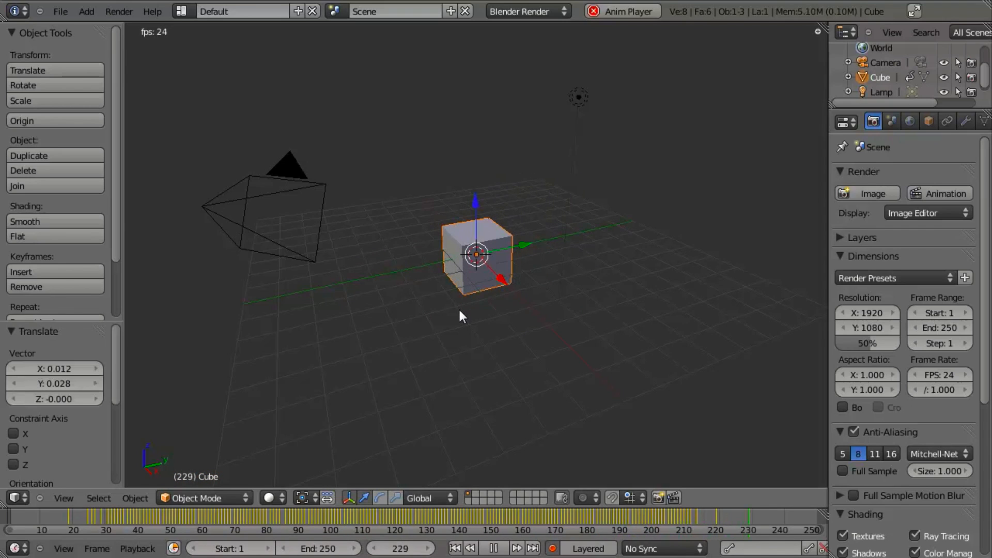
pyautogui.click(493, 548)
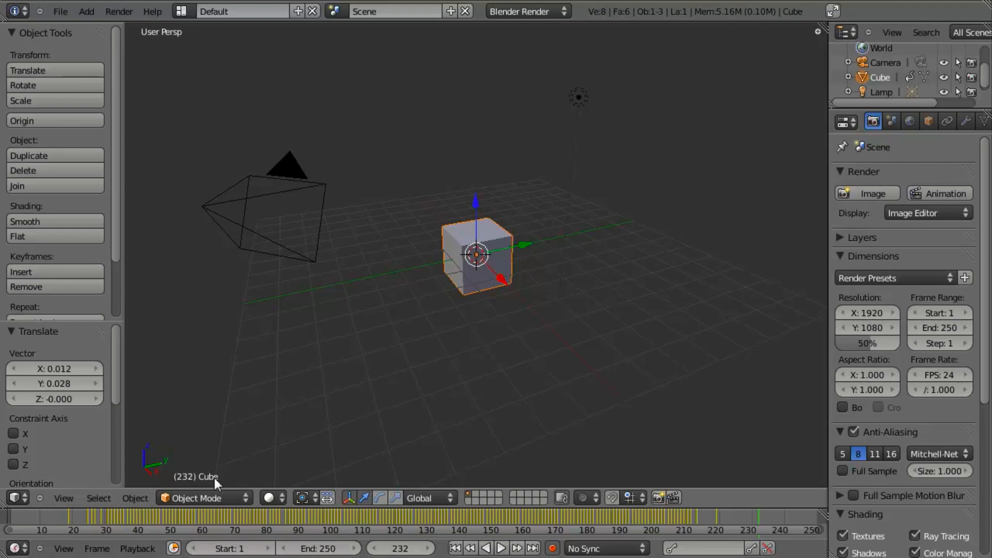
pyautogui.moveTo(533, 487)
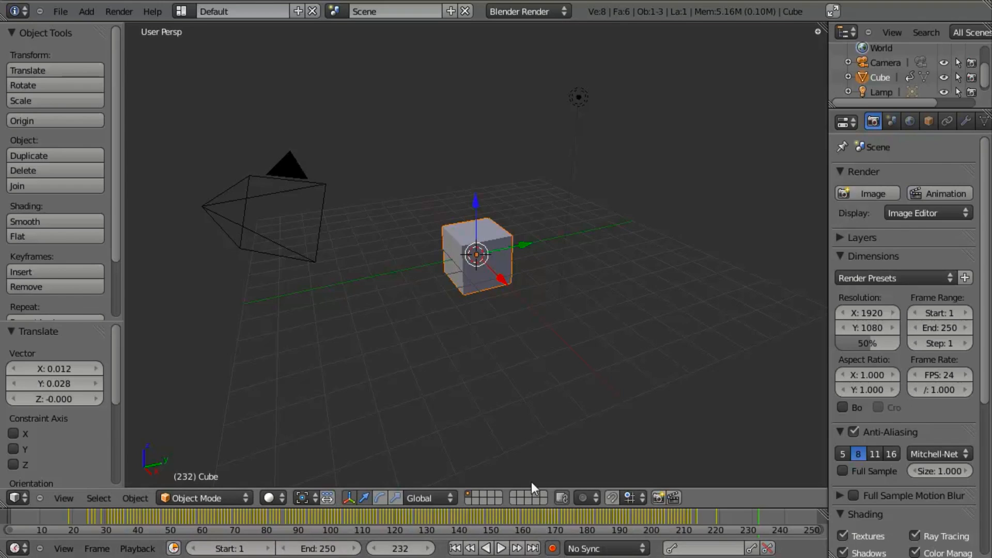
pyautogui.moveTo(455, 539)
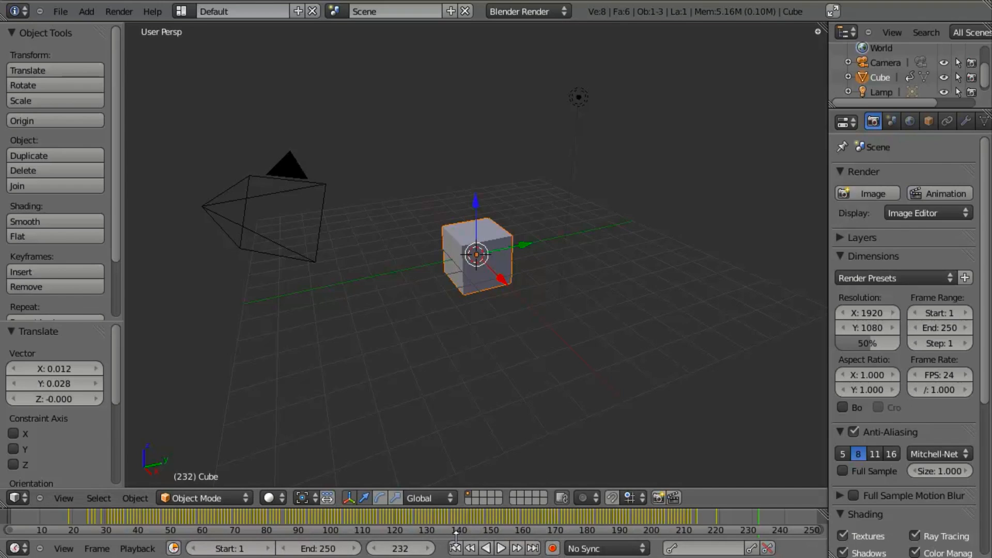
# Step: Jump to the first frame, play the recorded cube motion, then stop at frame 1
pyautogui.click(454, 548)
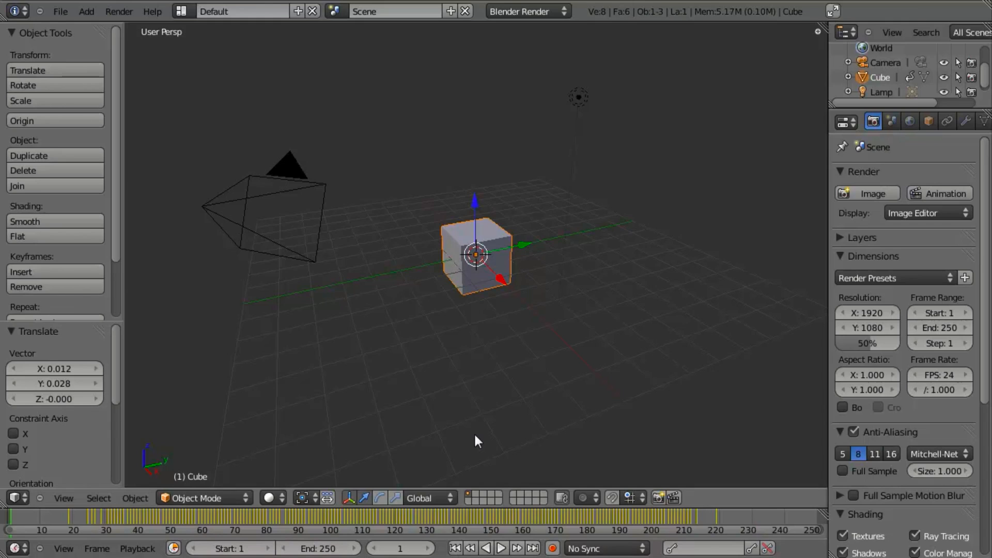
pyautogui.click(501, 548)
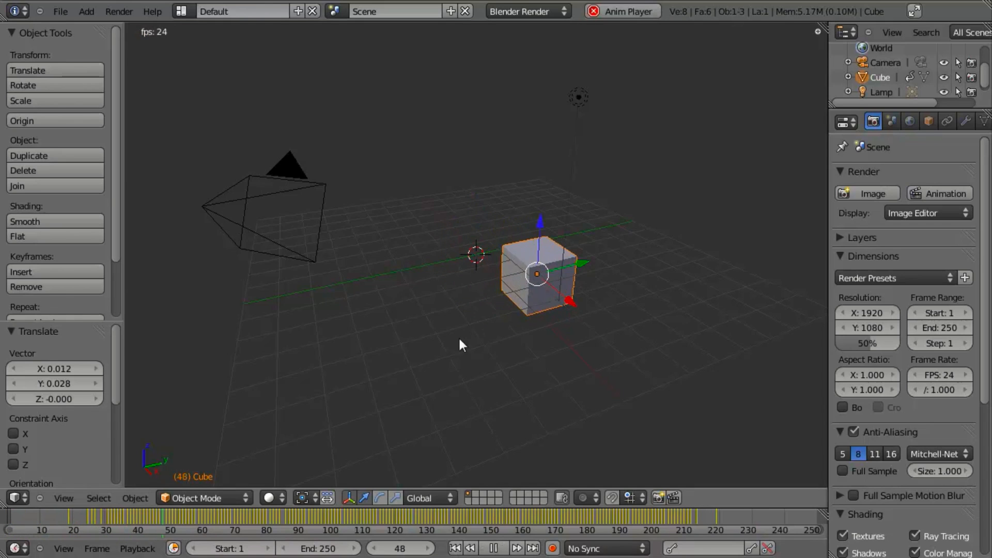
pyautogui.click(514, 548)
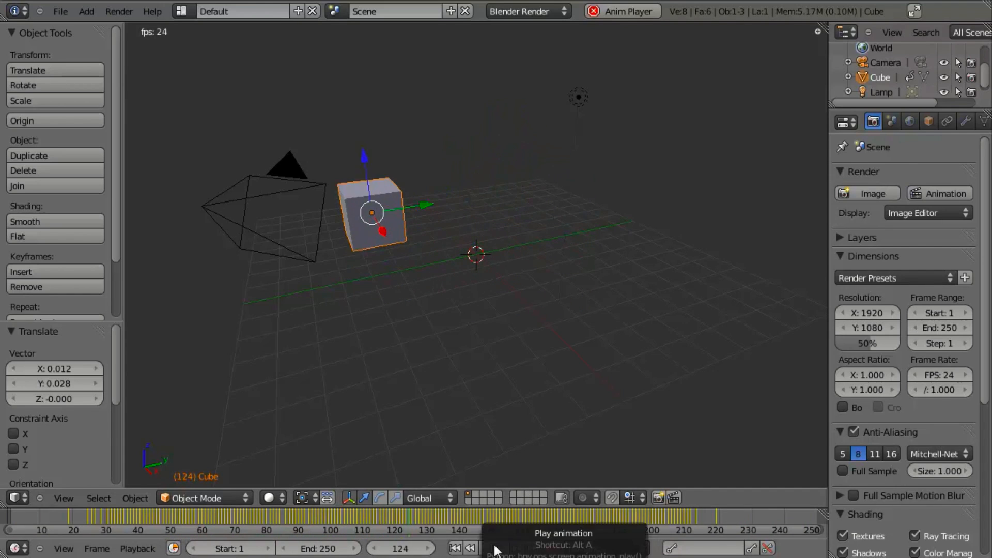
pyautogui.click(496, 548)
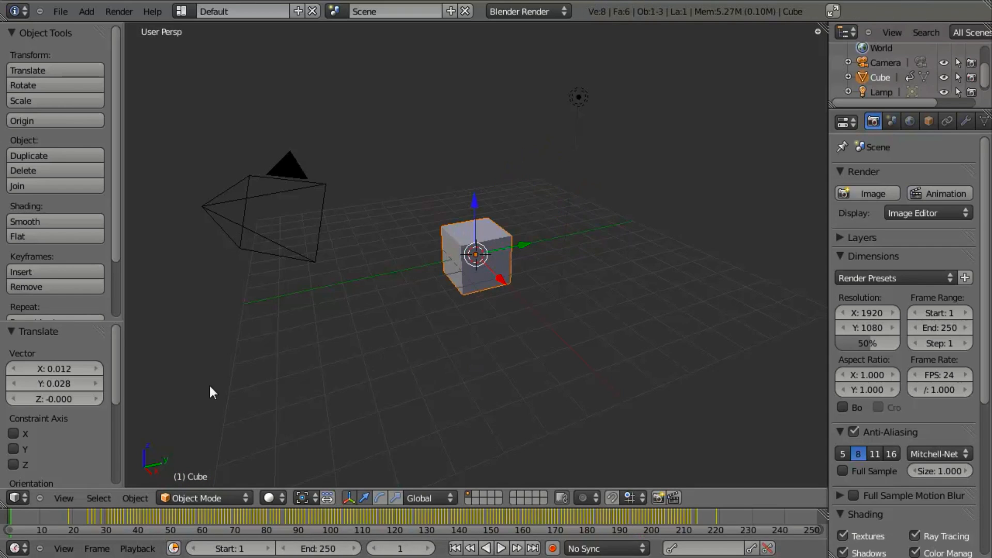
pyautogui.moveTo(321, 406)
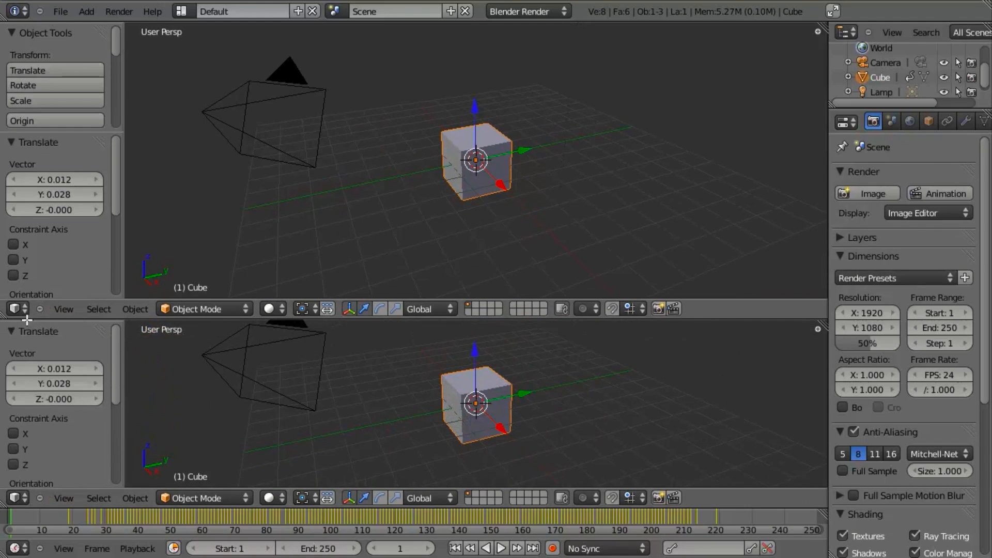
# Step: Split the 3D View and switch the new lower area to a Graph Editor showing the recorded curves
pyautogui.click(11, 309)
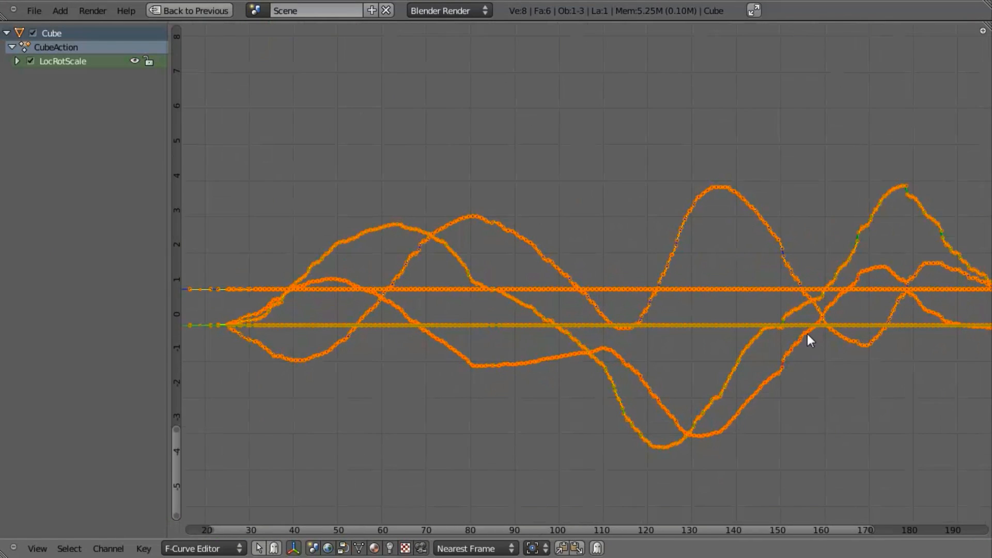
pyautogui.moveTo(715, 203)
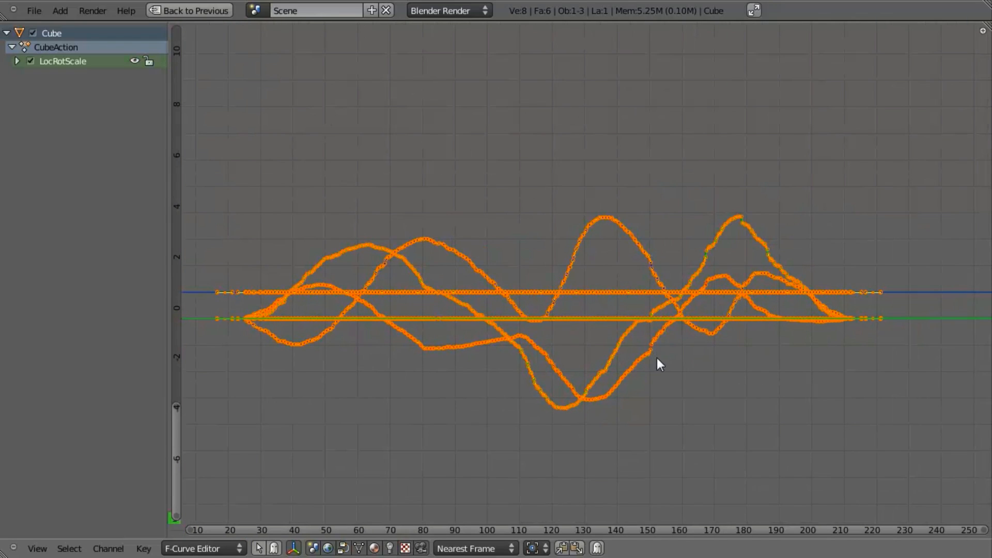
pyautogui.click(188, 11)
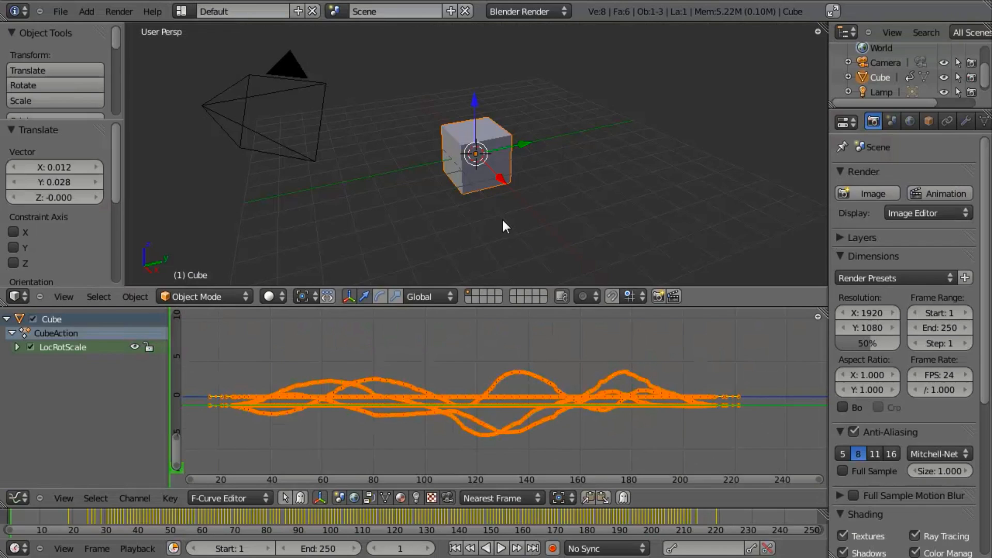
pyautogui.click(60, 12)
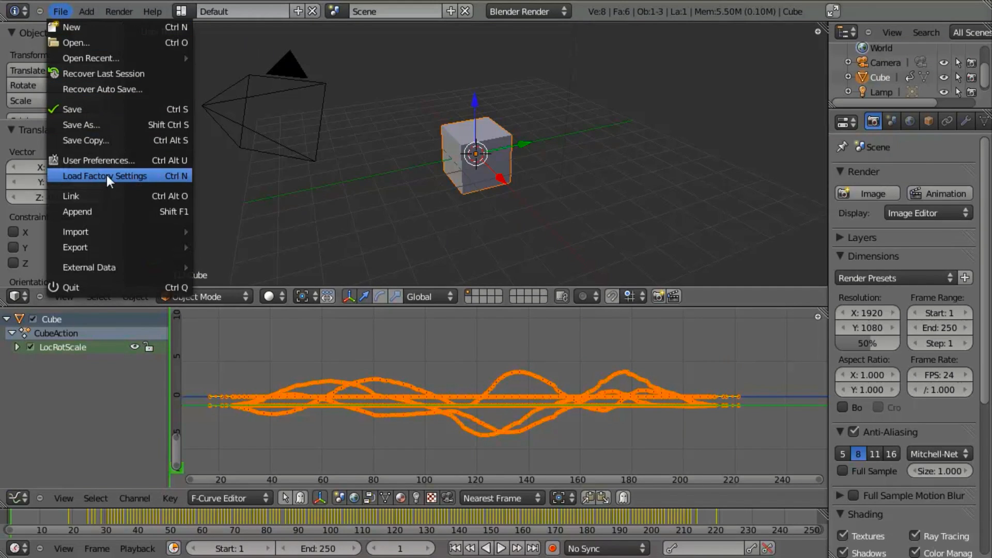
# Step: In User Preferences Add-ons, filter to Add Curve, tick 'Curve: simplify curves', and close
pyautogui.click(99, 160)
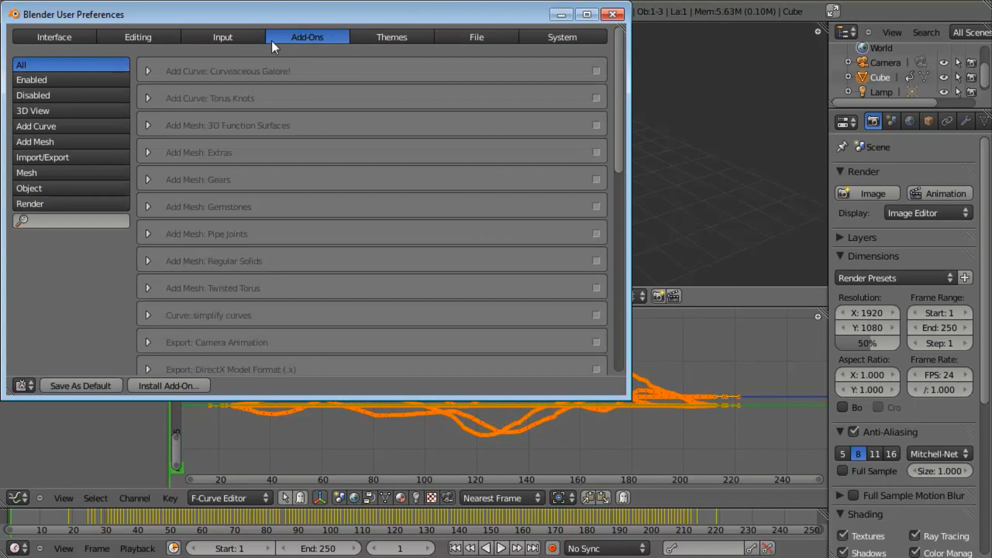
pyautogui.click(36, 126)
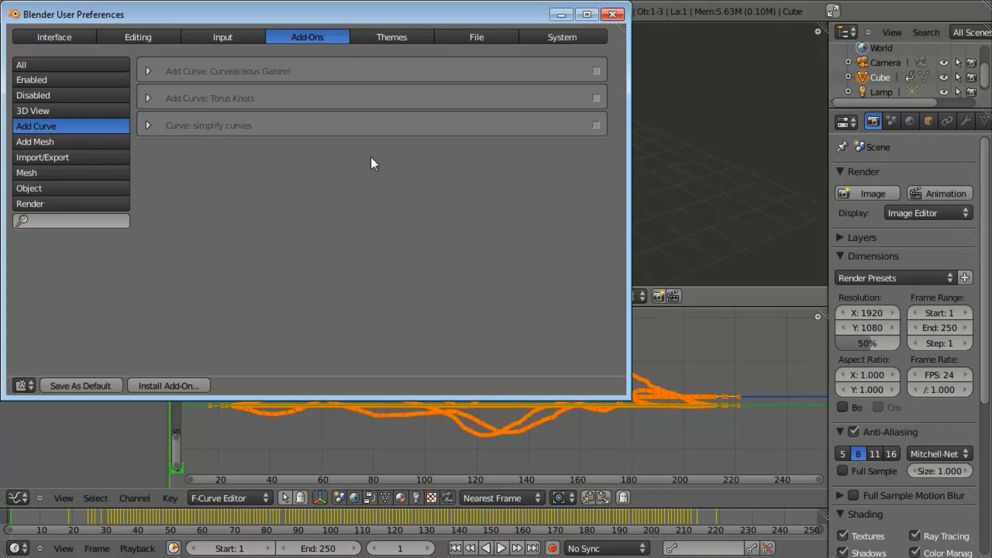
pyautogui.moveTo(600, 132)
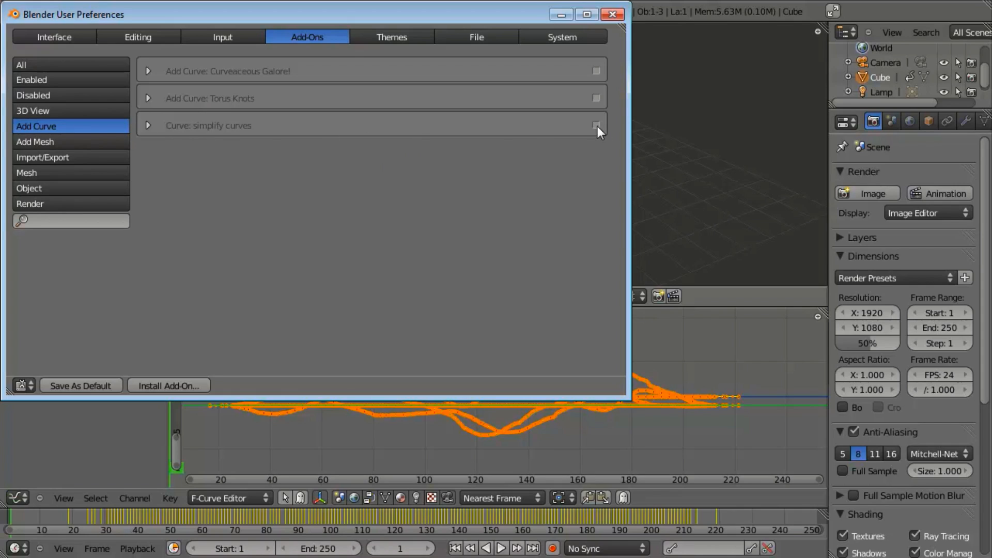
pyautogui.click(595, 125)
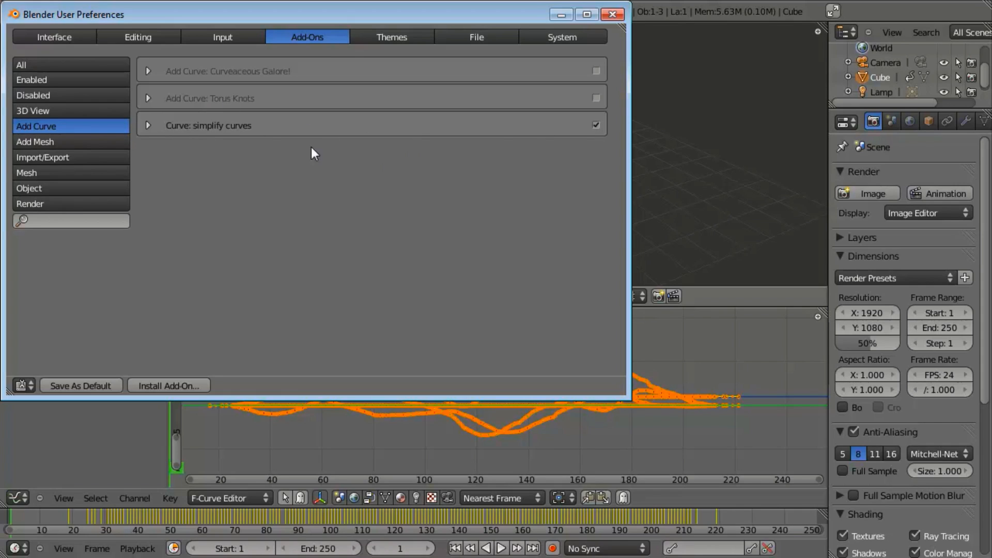
pyautogui.click(612, 14)
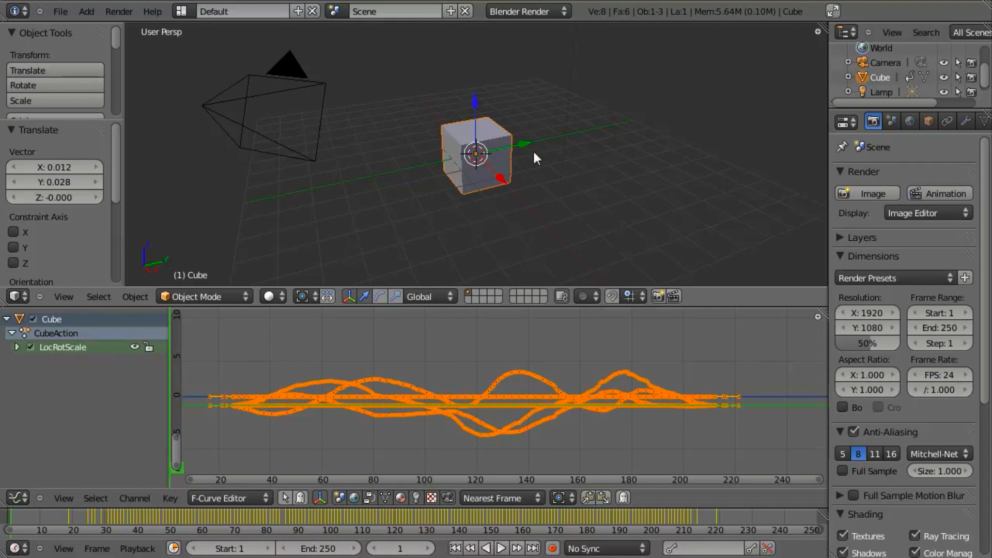
# Step: Run Simplify F-curves on the cube's recorded curves with error 0.651
pyautogui.click(60, 11)
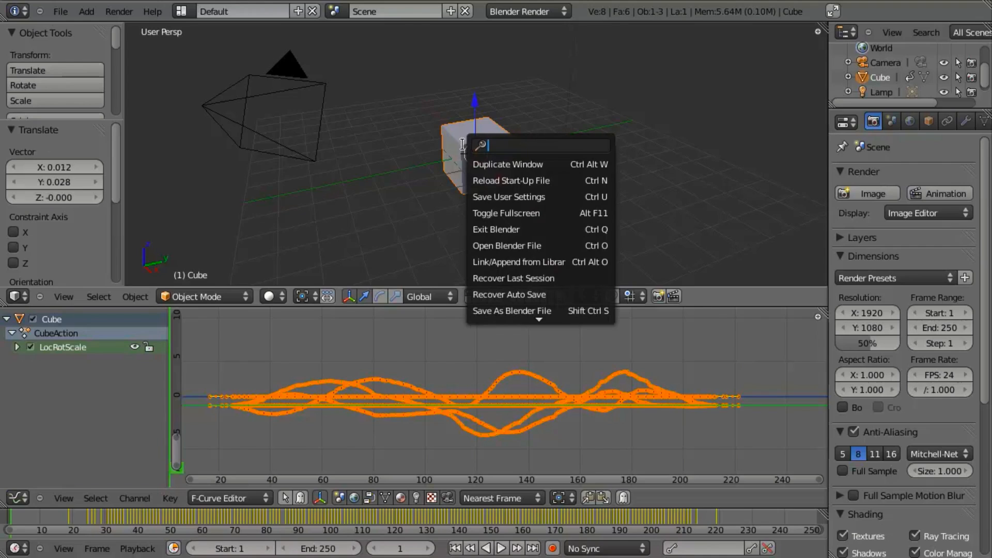
pyautogui.write('si')
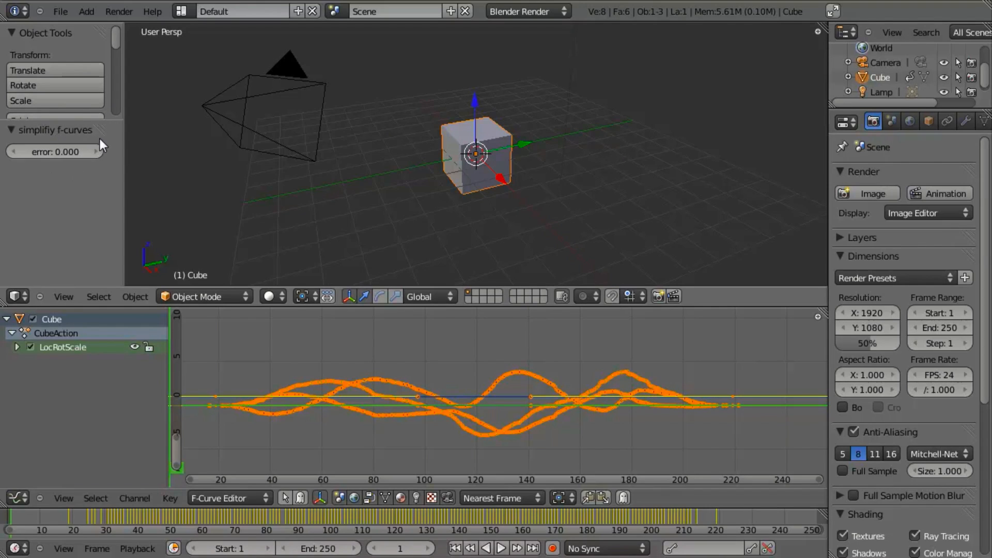
pyautogui.moveTo(324, 166)
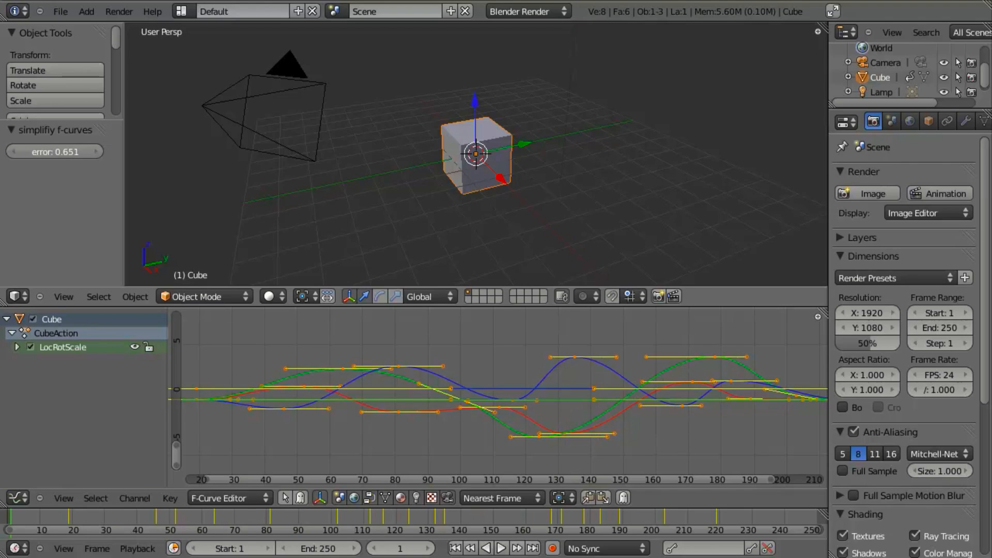
pyautogui.moveTo(56, 151)
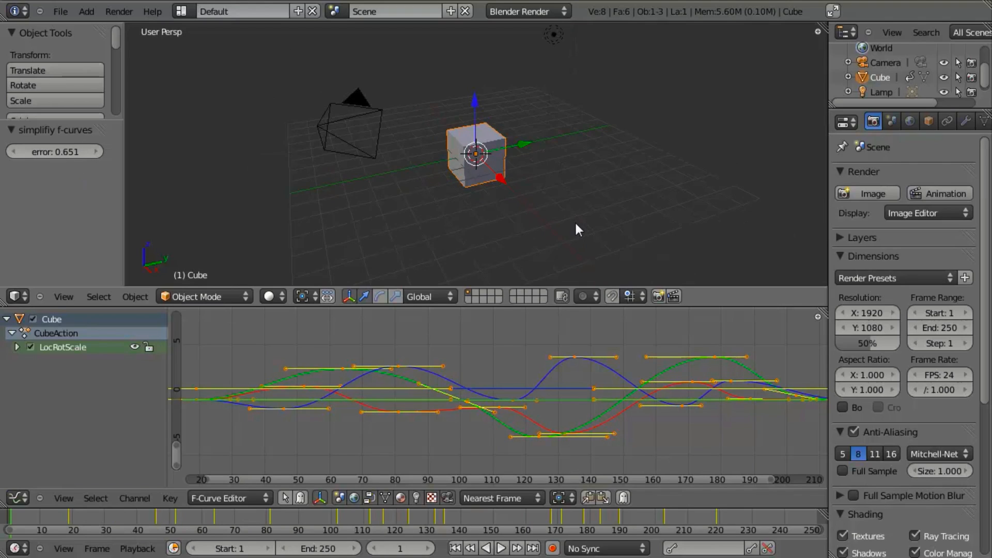
# Step: Play the smoothed cube animation and stop playback
pyautogui.click(499, 548)
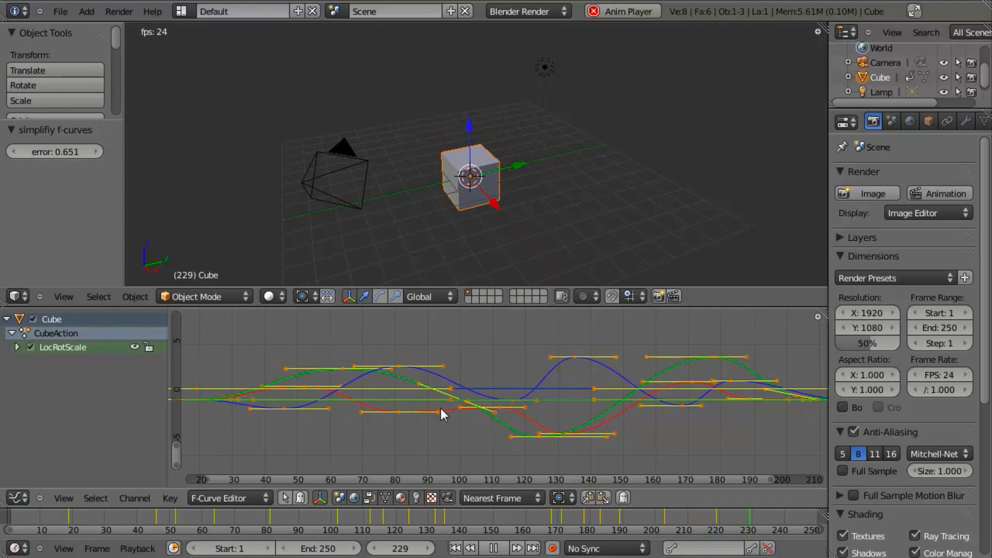
pyautogui.click(500, 547)
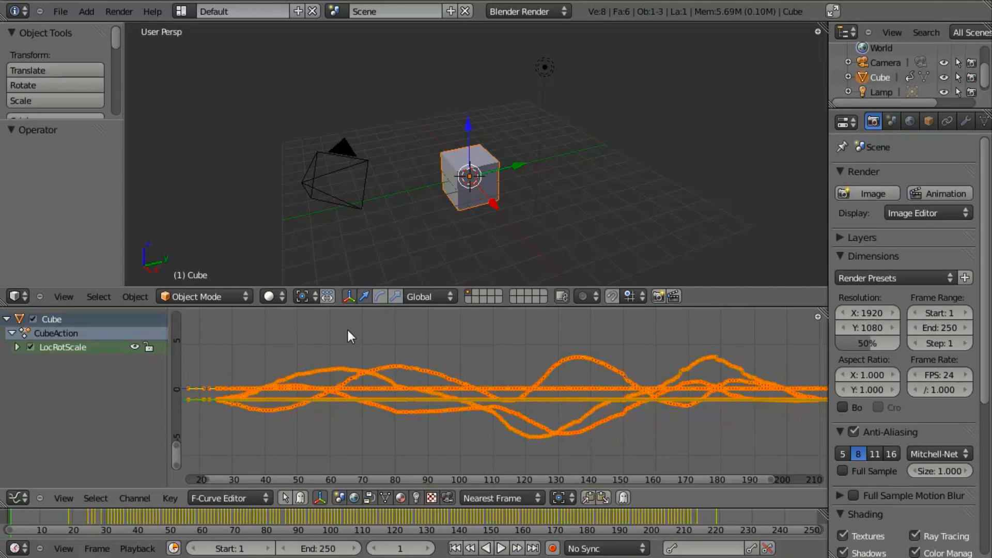
pyautogui.moveTo(494, 398)
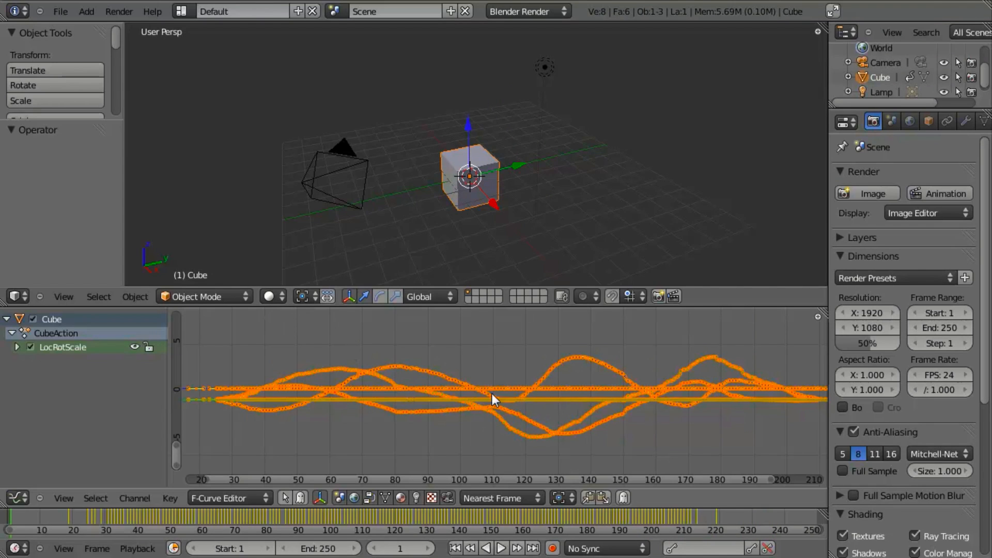
pyautogui.moveTo(525, 392)
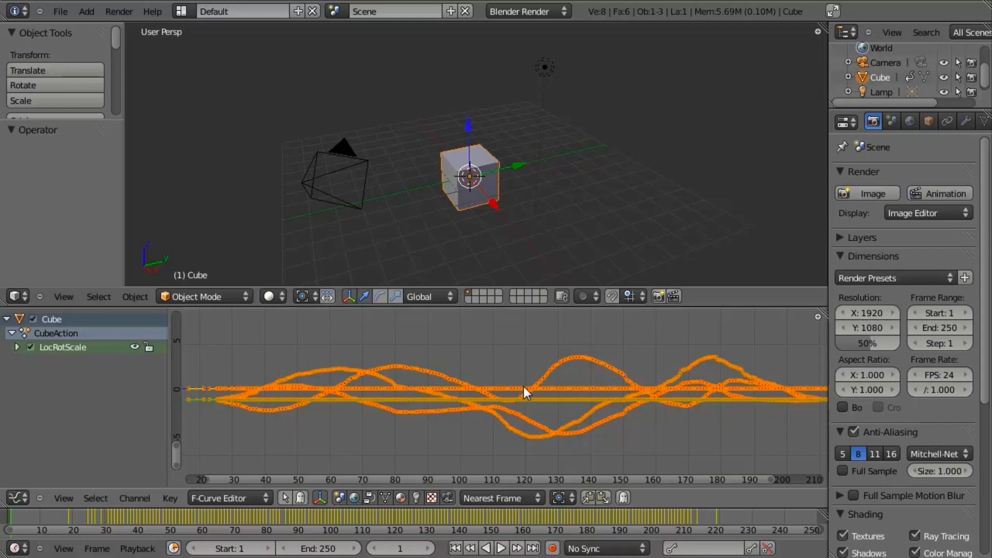